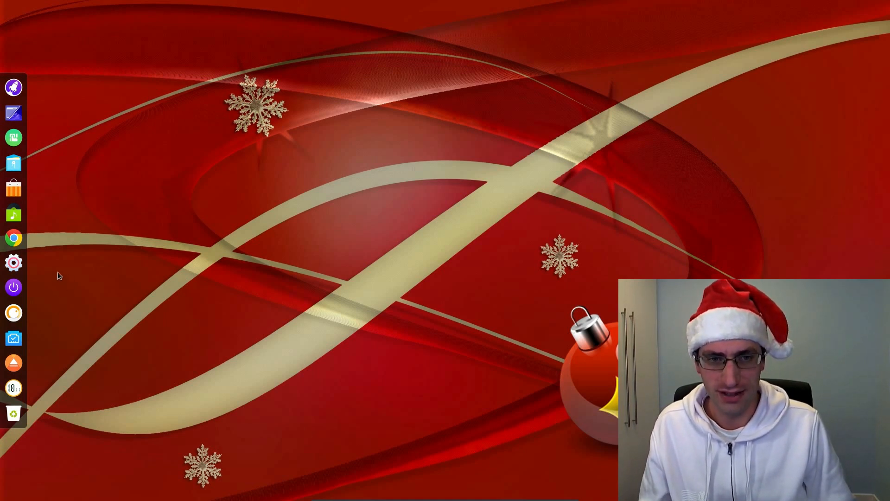
mouse_move(13, 88)
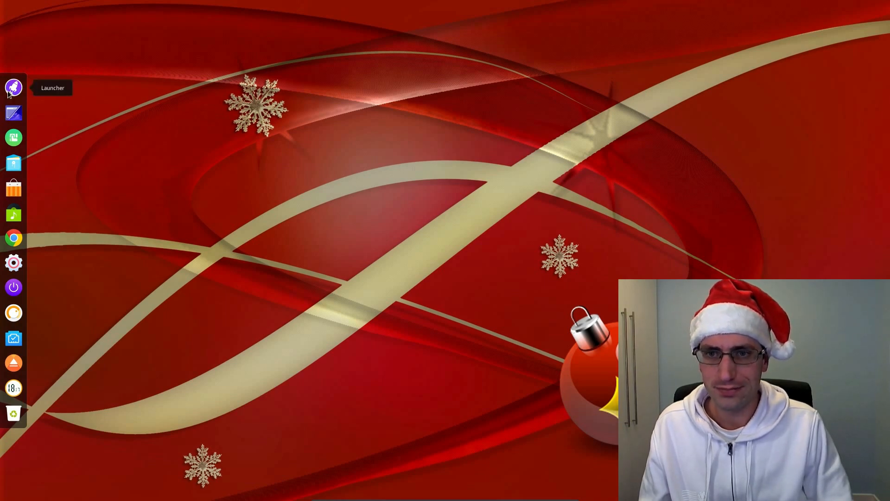
Open the Launcher, scroll the app grid, and search 'ter' to find Deepin Terminal.
left_click(13, 87)
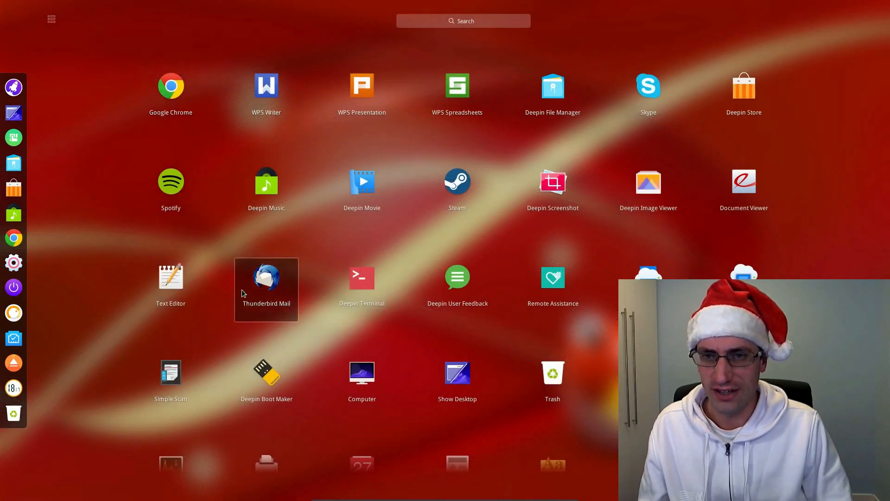
scroll("down", 3)
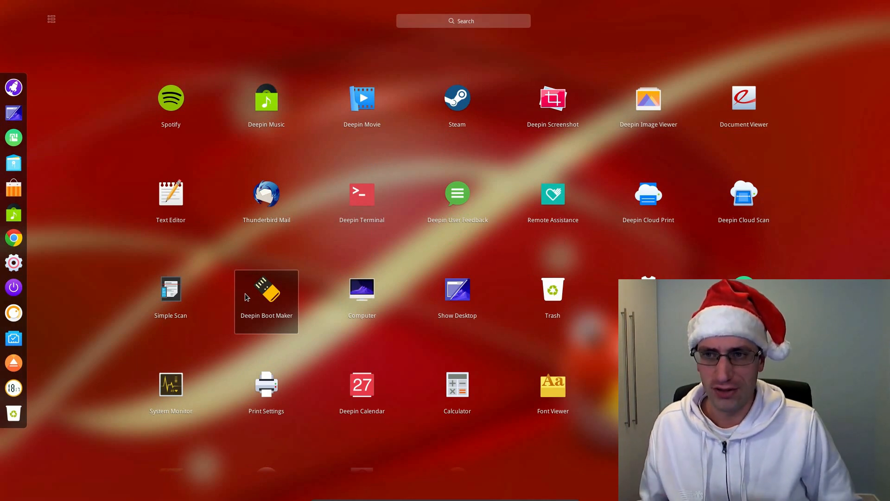
type("l")
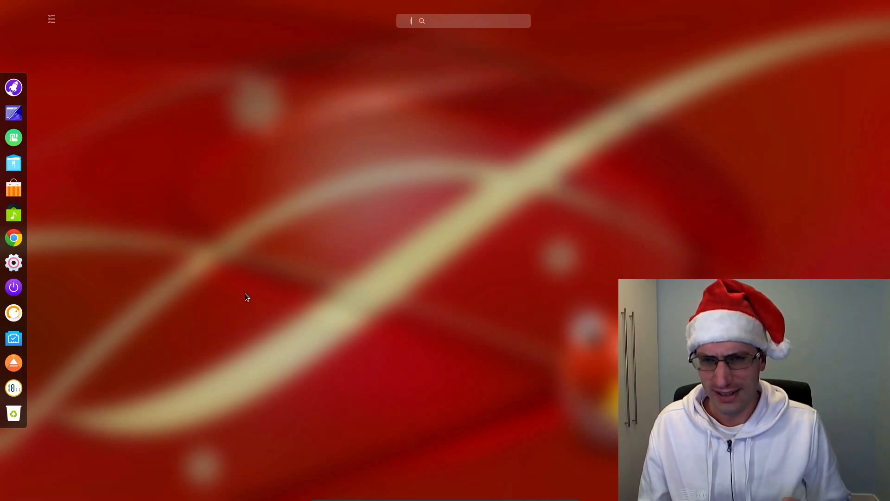
type("ter")
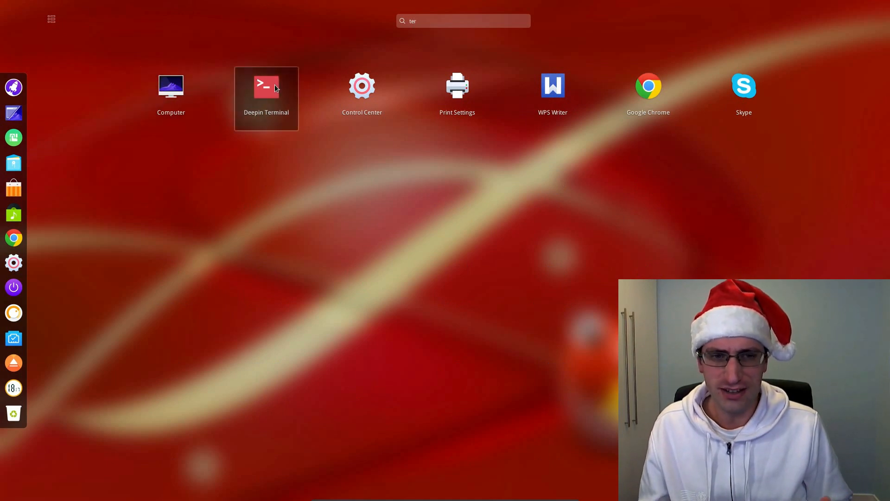
Launch Deepin Terminal and run free -m to show memory usage in megabytes.
left_click(266, 86)
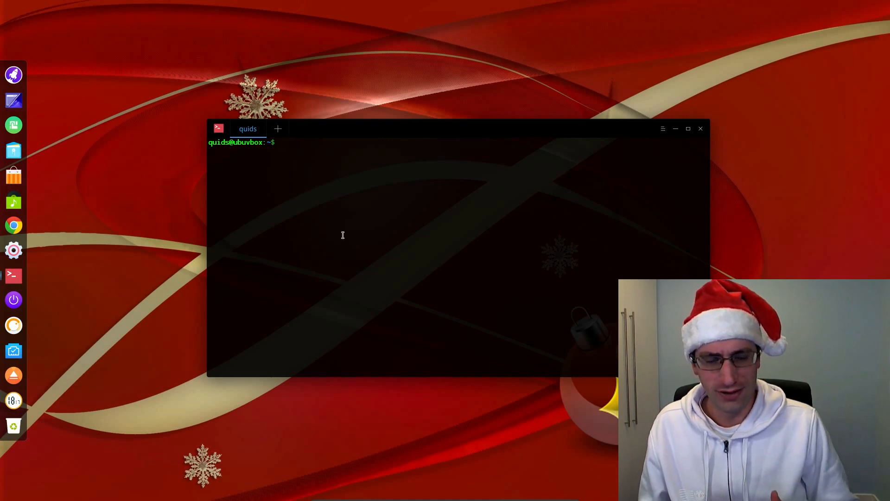
type("fre e")
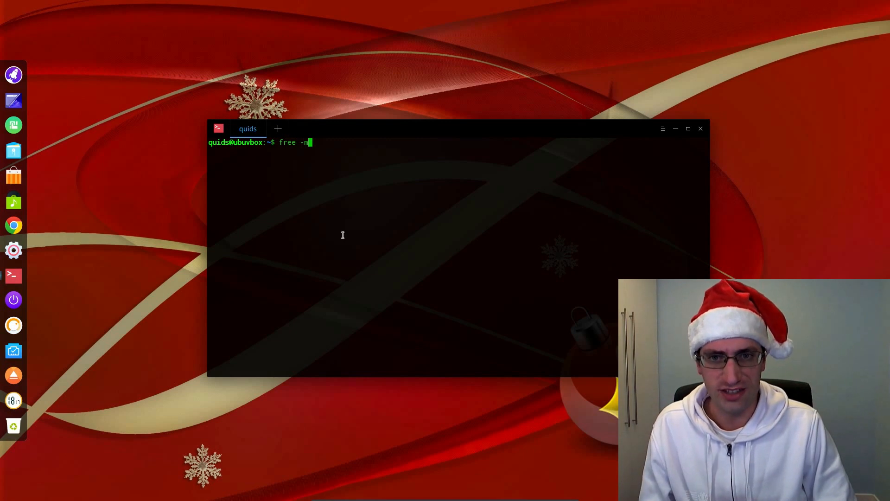
key("Return")
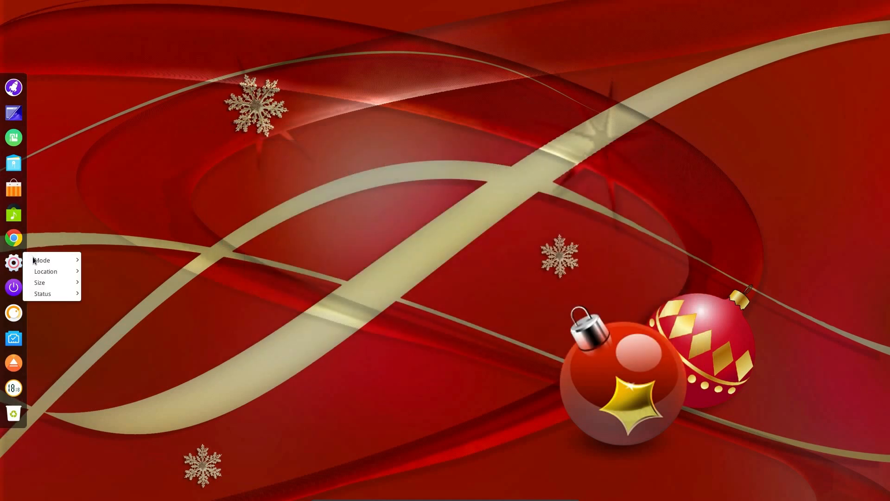
left_click(99, 288)
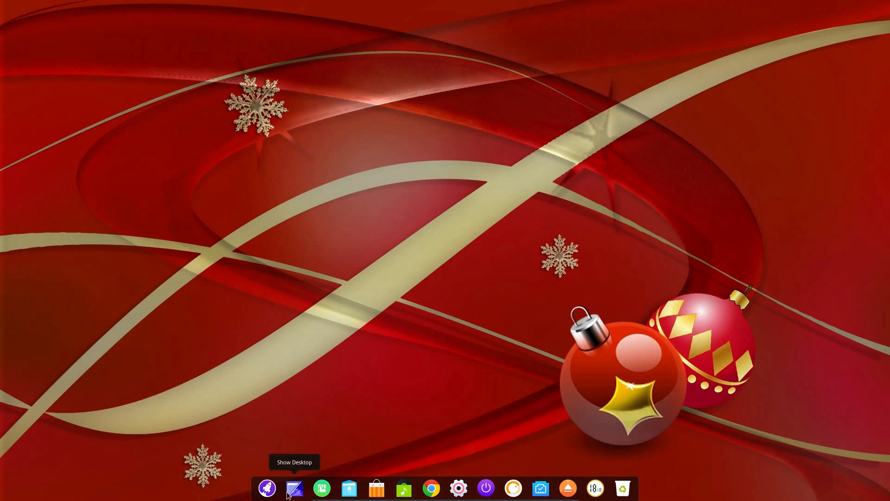
right_click(294, 488)
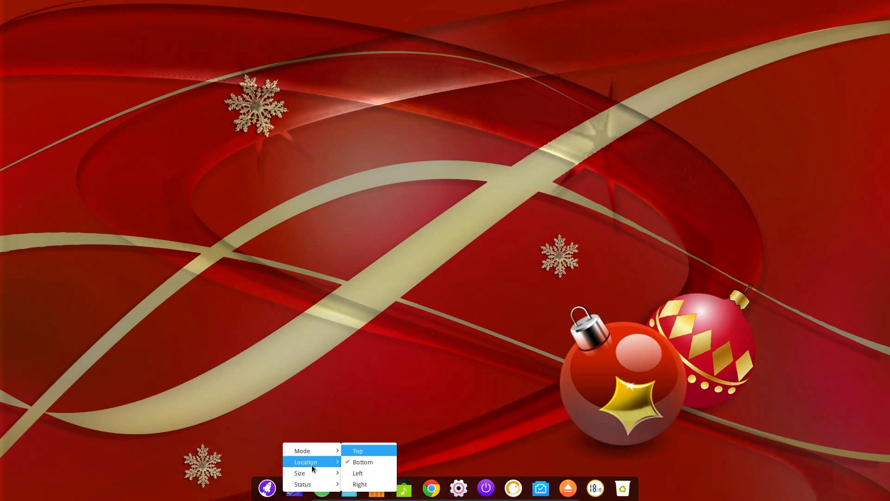
mouse_move(358, 473)
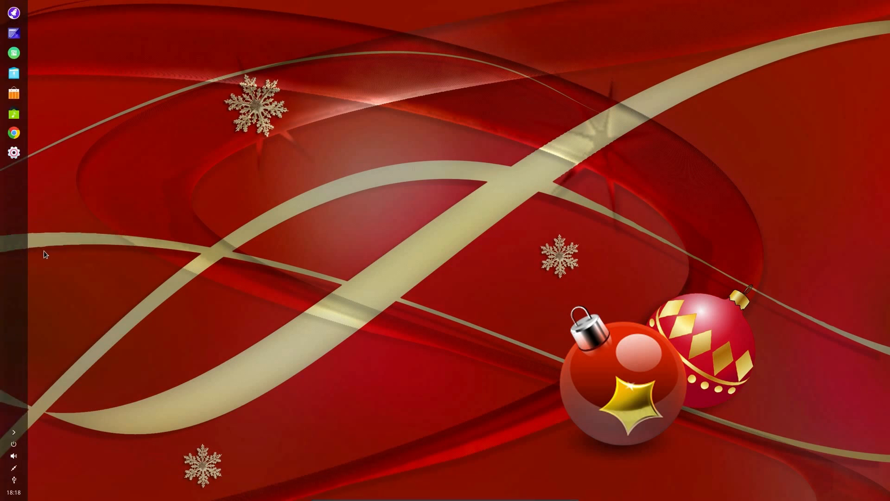
mouse_move(33, 251)
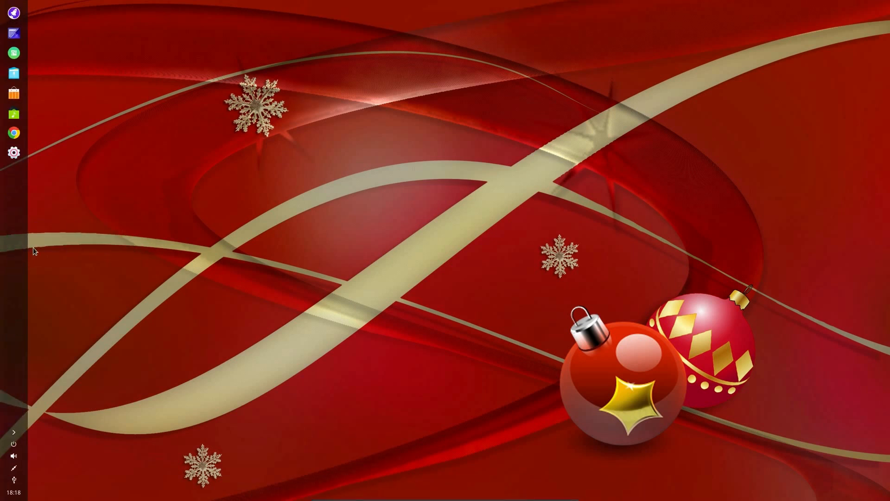
mouse_move(65, 237)
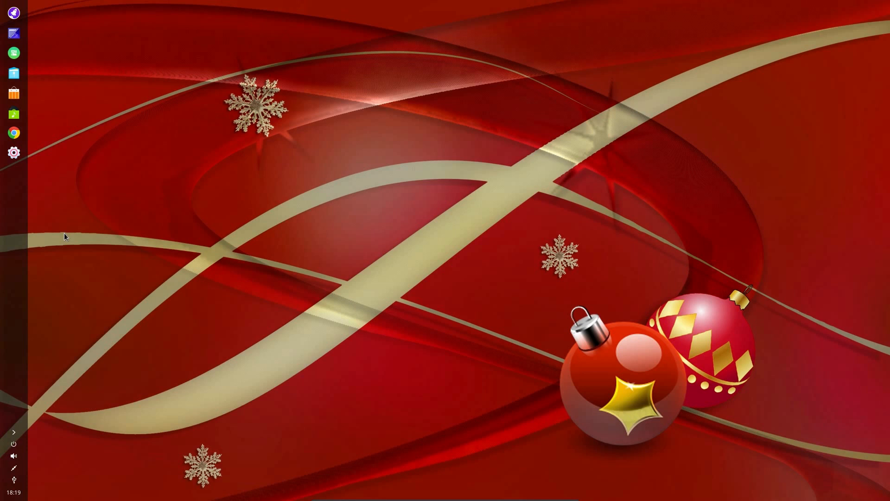
mouse_move(66, 154)
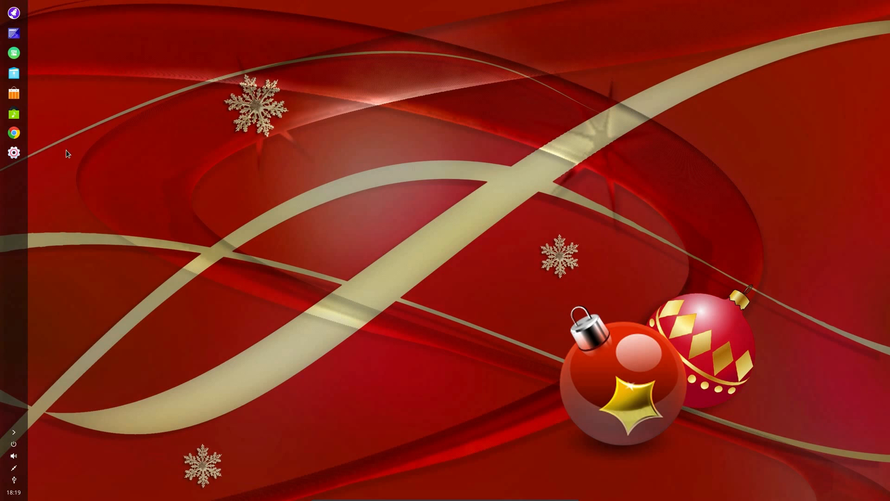
mouse_move(69, 166)
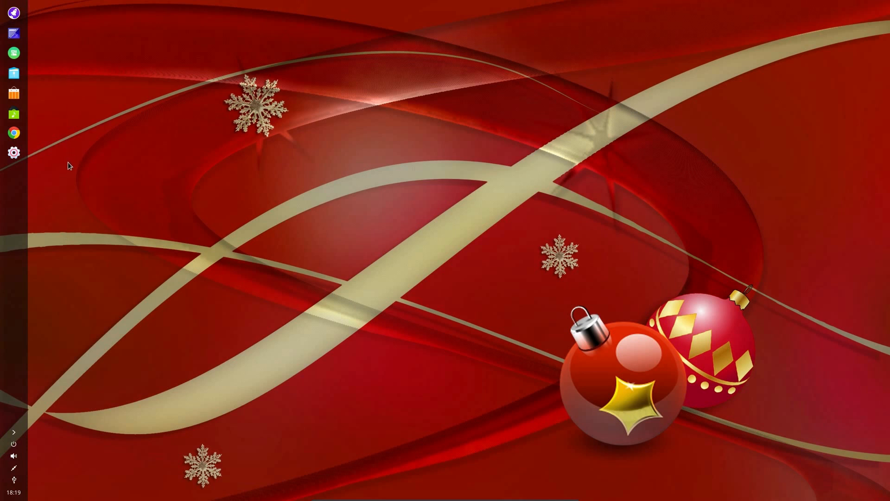
mouse_move(19, 444)
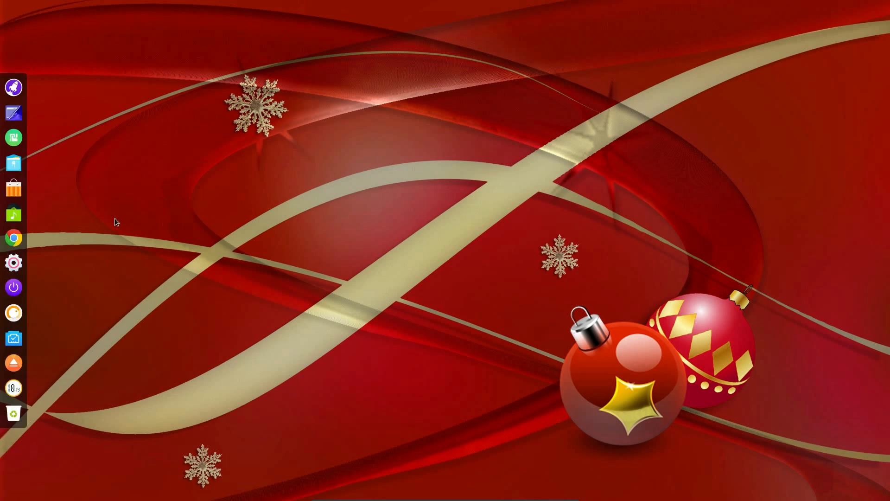
Undock Deepin Music from the dock and view Chrome's dock context menu.
right_click(14, 214)
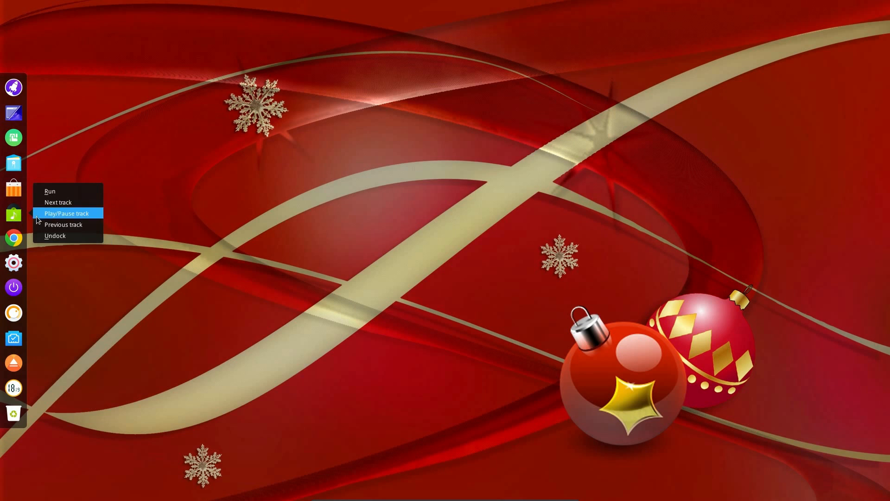
mouse_move(63, 224)
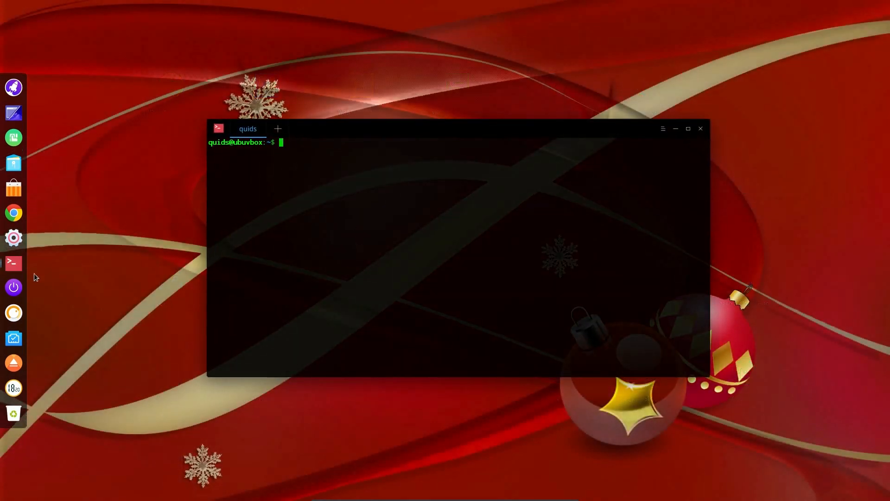
right_click(13, 263)
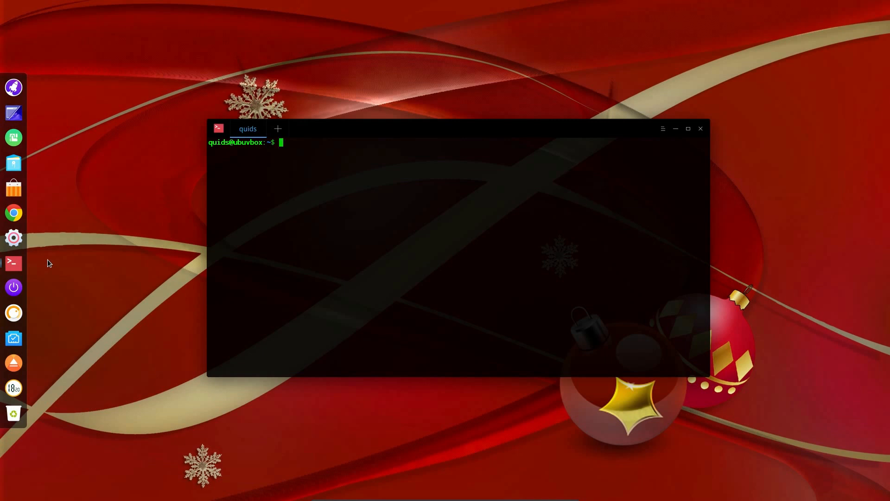
right_click(14, 213)
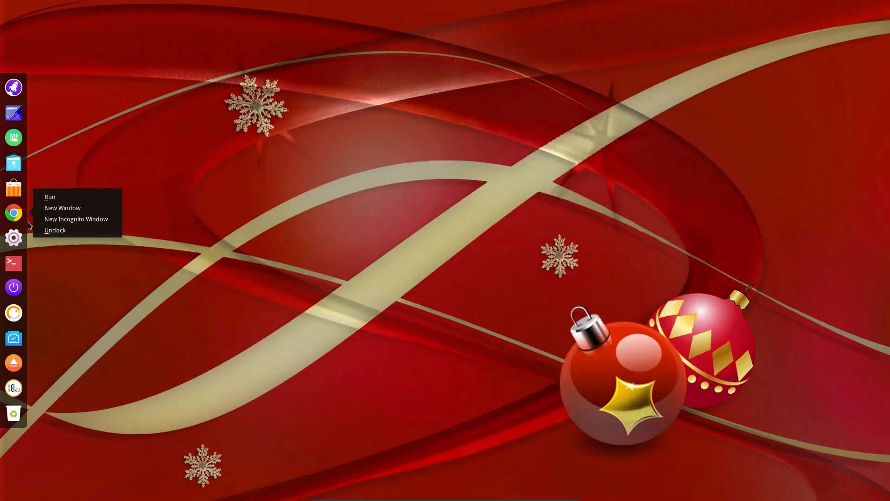
mouse_move(76, 219)
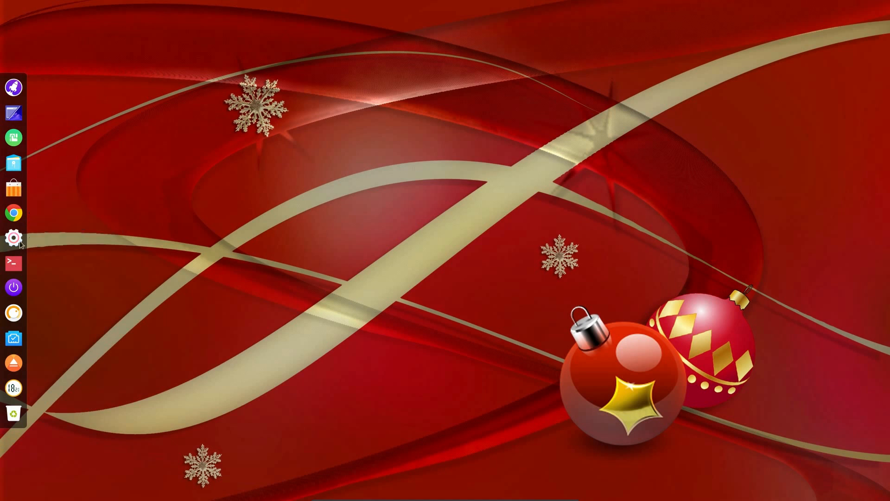
Open Control Center, browse Personalization window themes, then view the Boot Menu page.
left_click(13, 237)
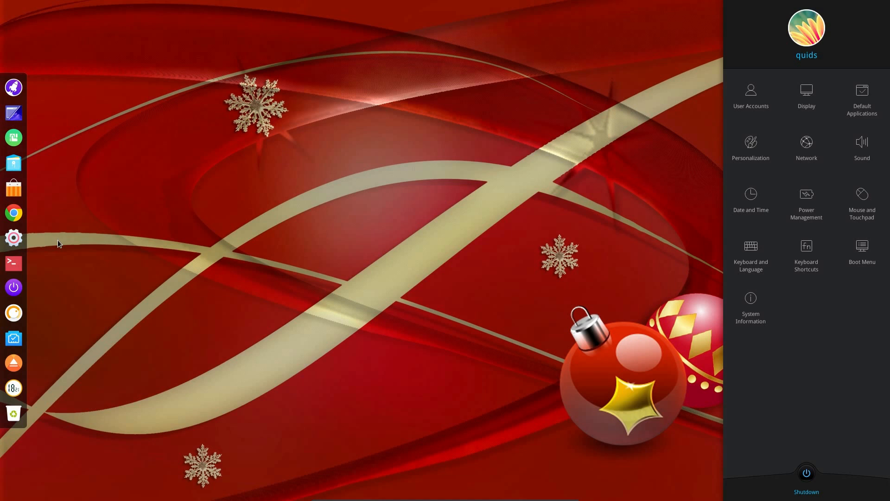
mouse_move(806, 96)
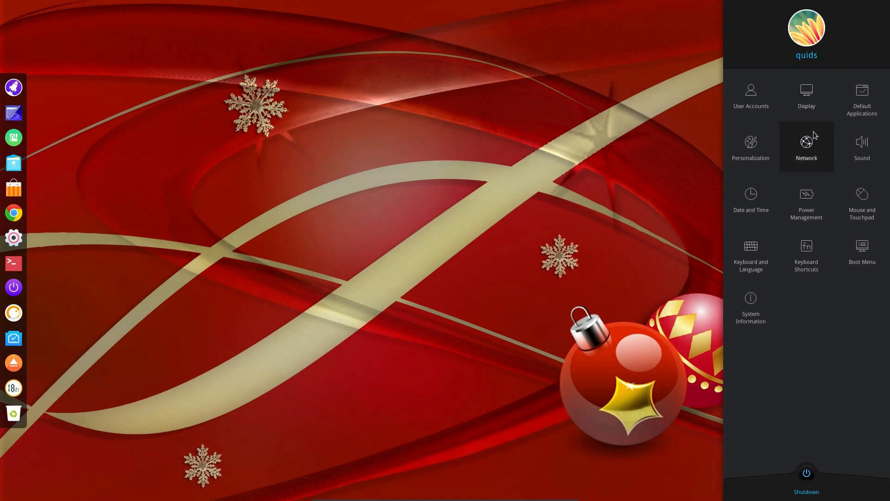
left_click(750, 146)
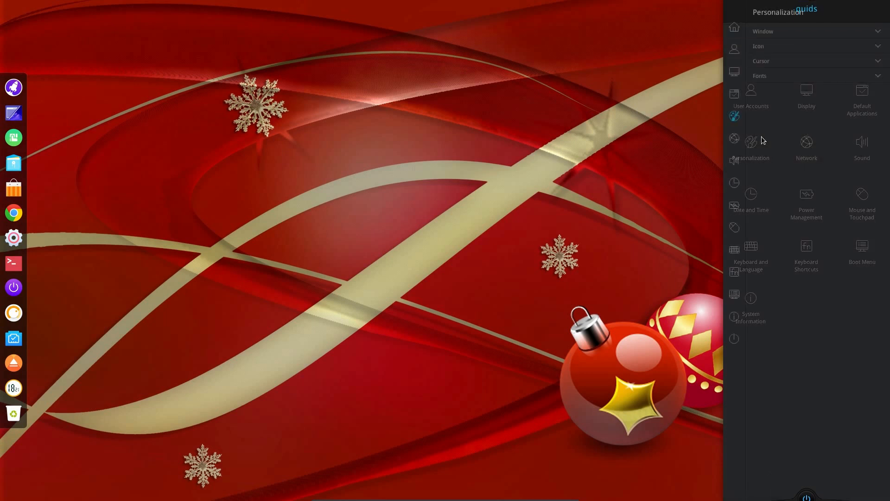
left_click(762, 32)
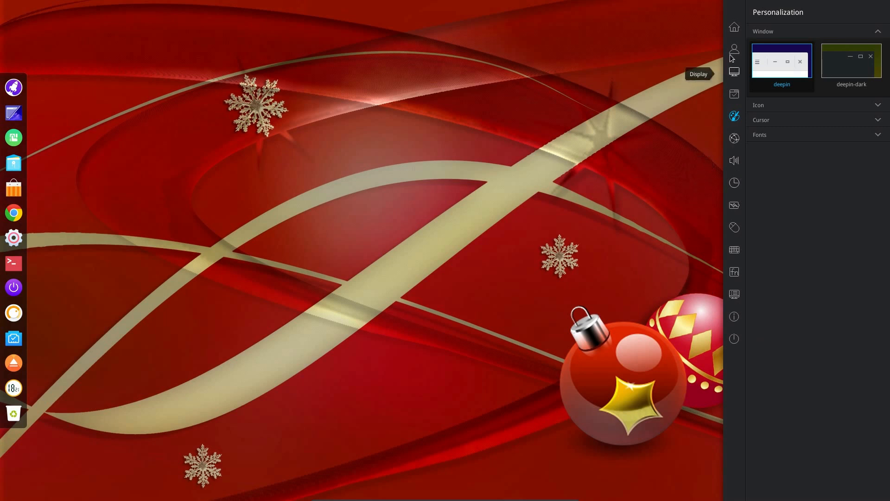
mouse_move(789, 111)
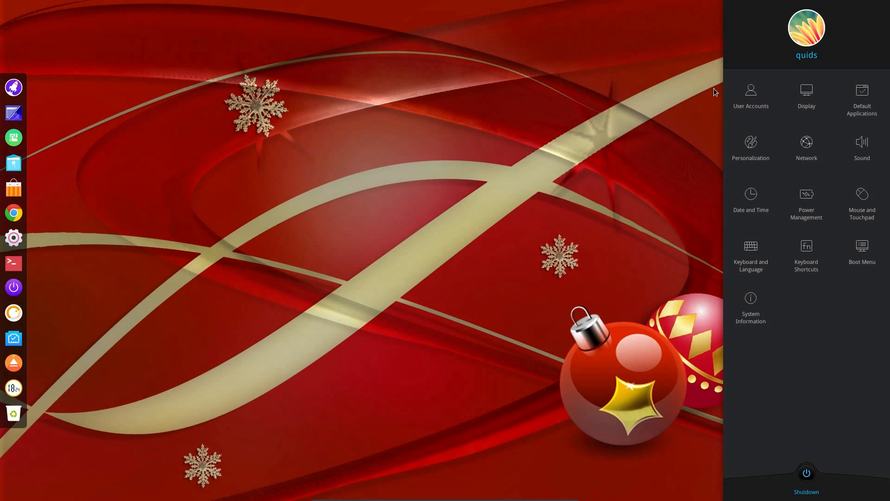
mouse_move(862, 252)
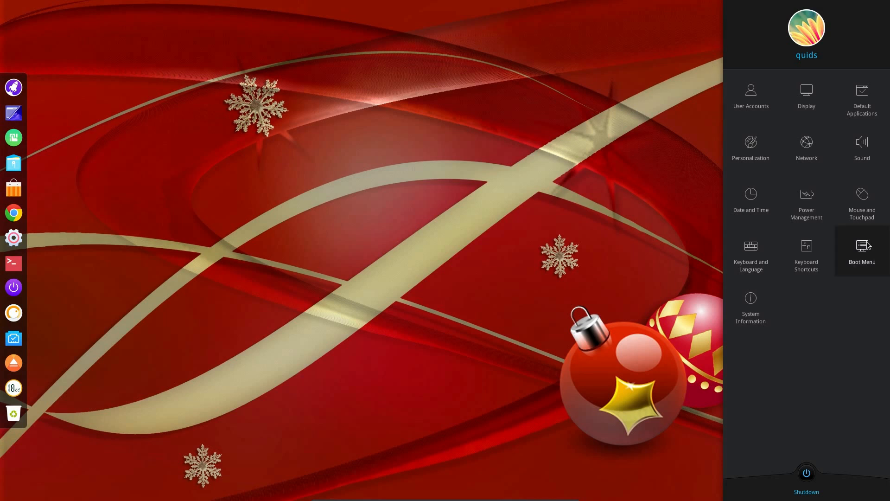
left_click(861, 250)
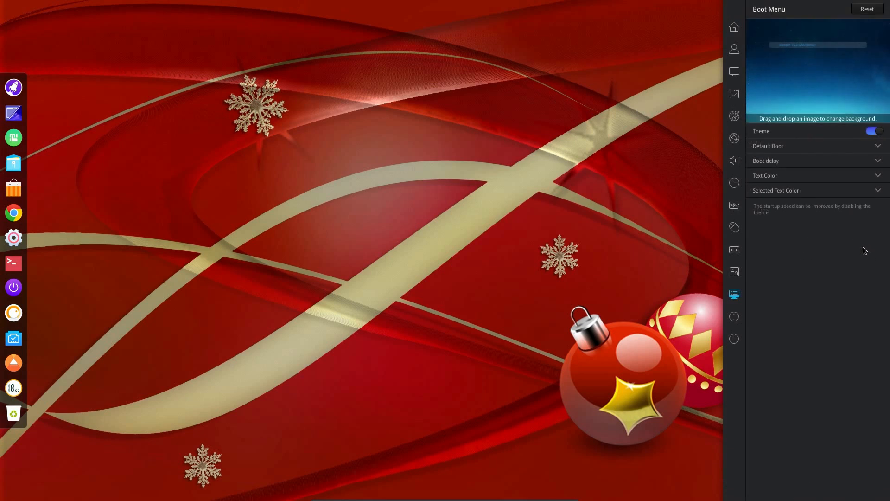
mouse_move(836, 249)
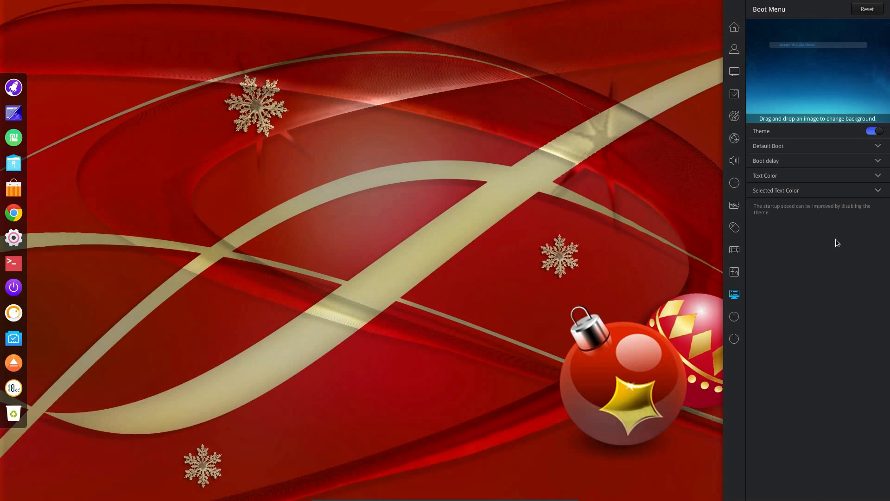
left_click(734, 27)
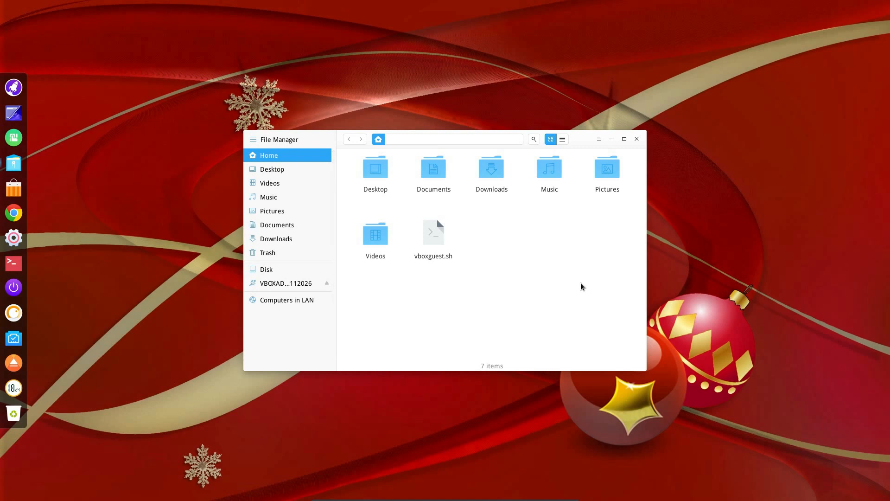
mouse_move(569, 279)
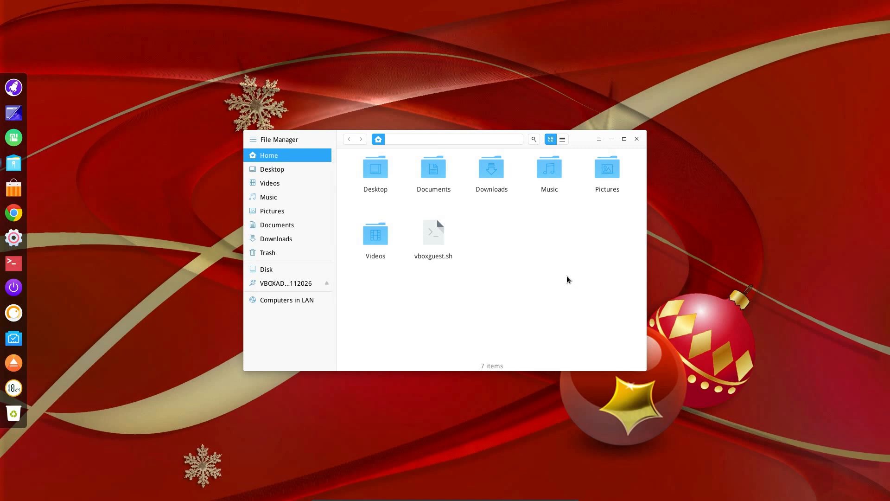
mouse_move(499, 205)
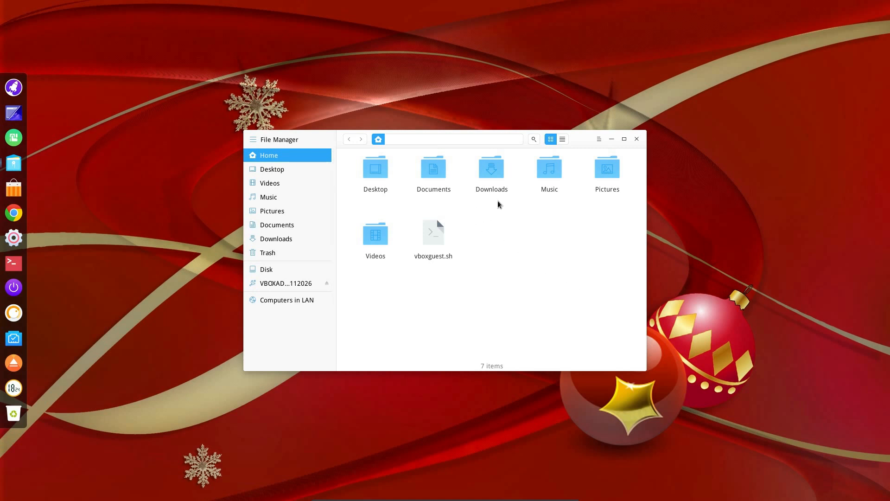
mouse_move(490, 175)
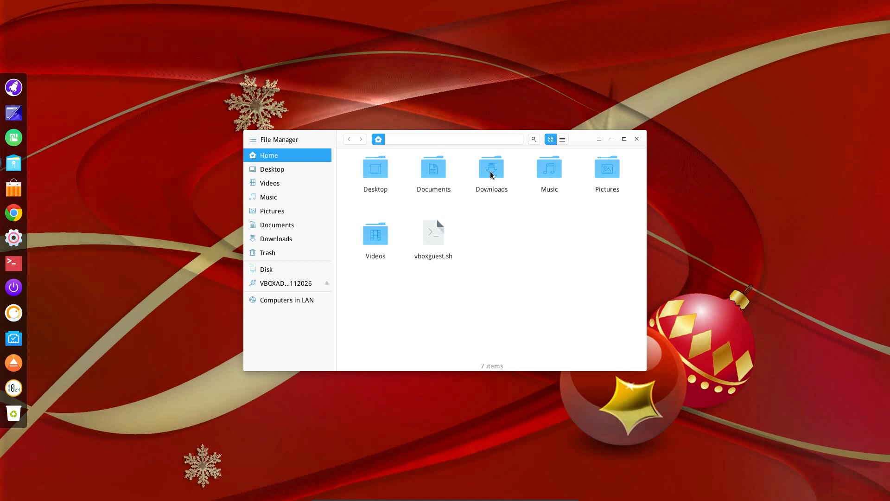
View the Downloads folder's context menu, maximize and restore File Manager, then close it.
right_click(491, 168)
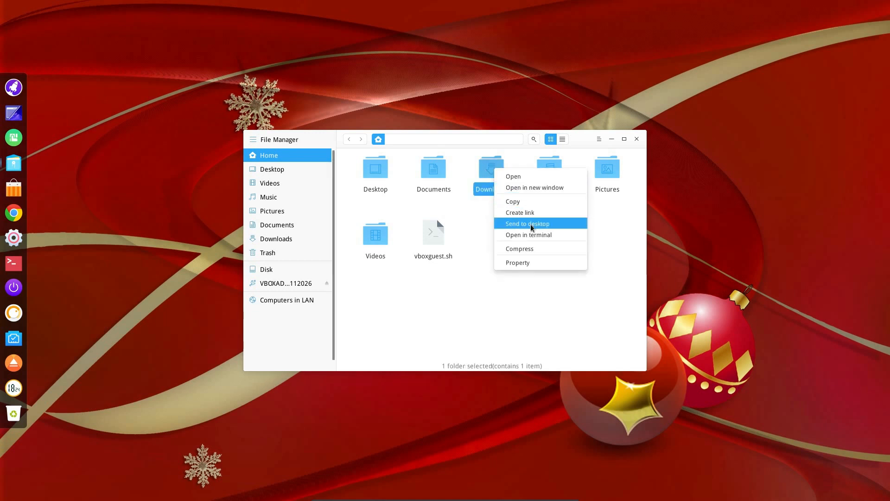
mouse_move(519, 177)
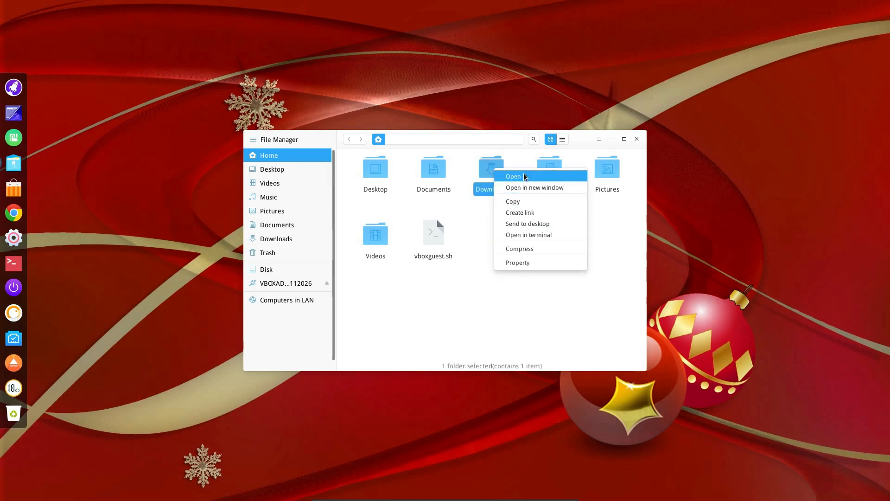
mouse_move(533, 187)
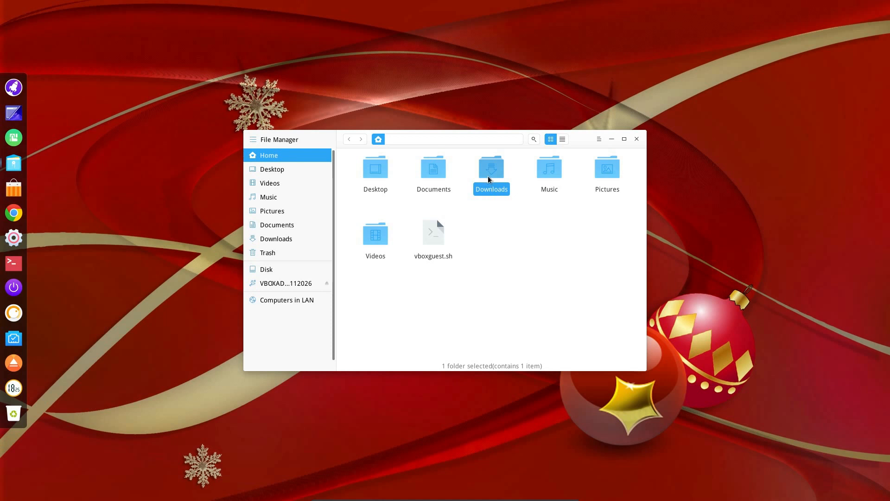
mouse_move(567, 157)
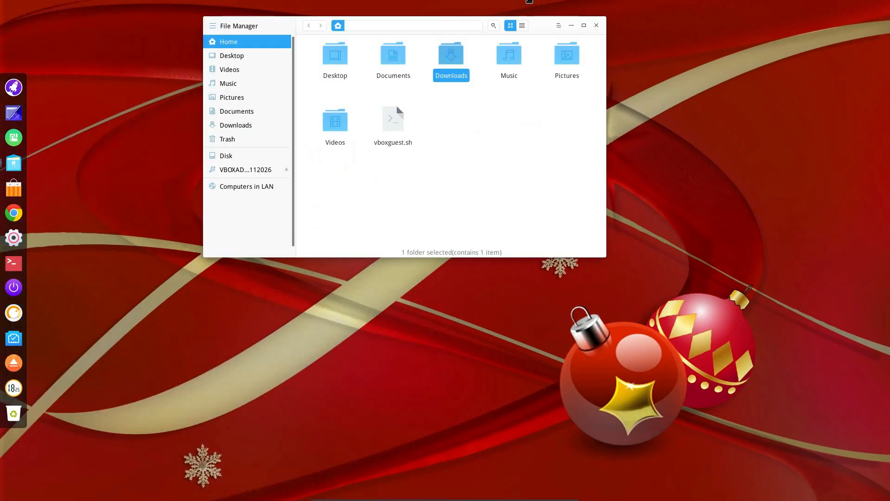
left_click(583, 25)
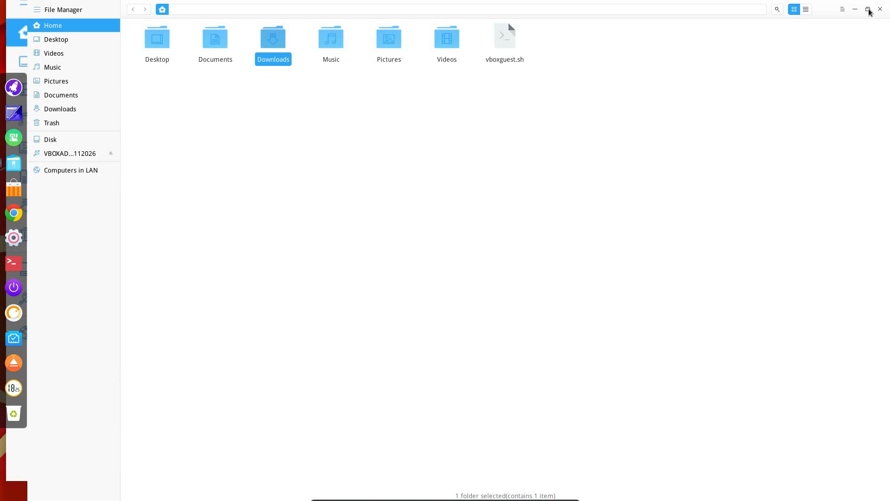
mouse_move(17, 460)
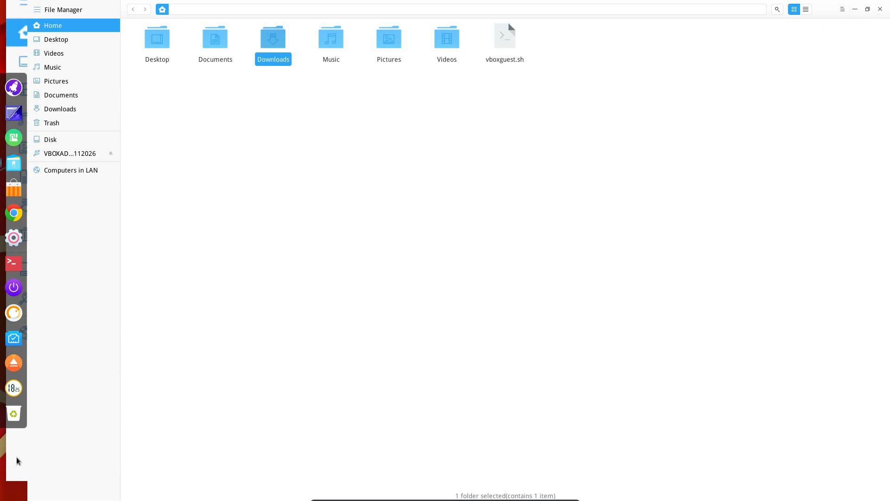
left_click(867, 9)
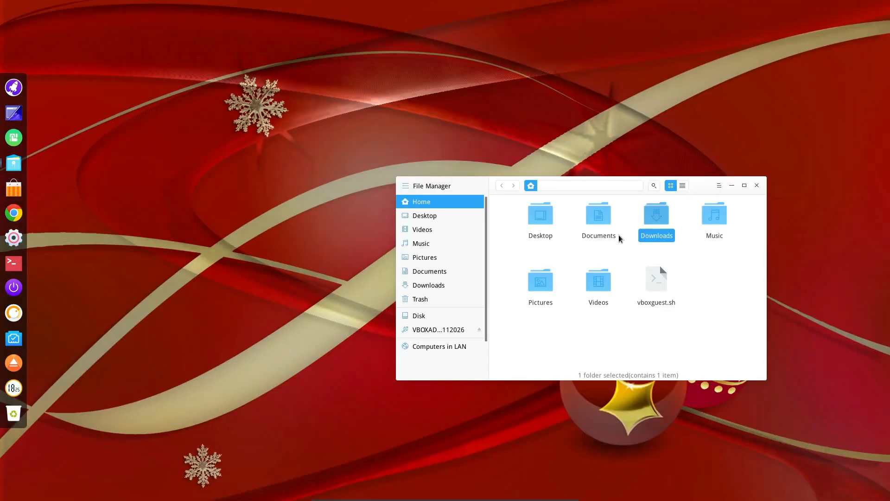
mouse_move(709, 200)
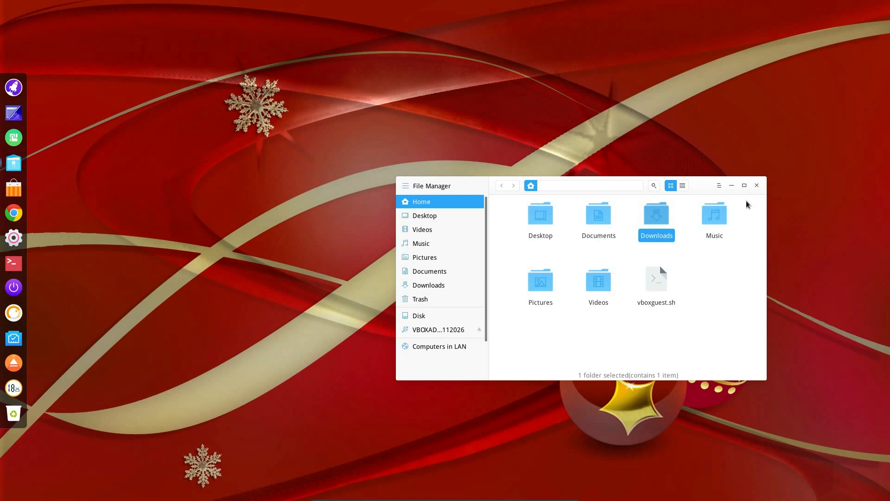
mouse_move(640, 196)
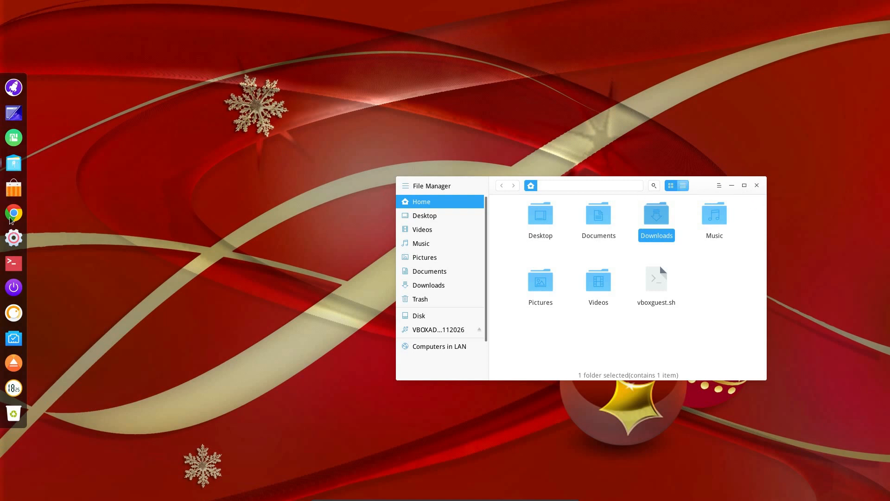
left_click(756, 185)
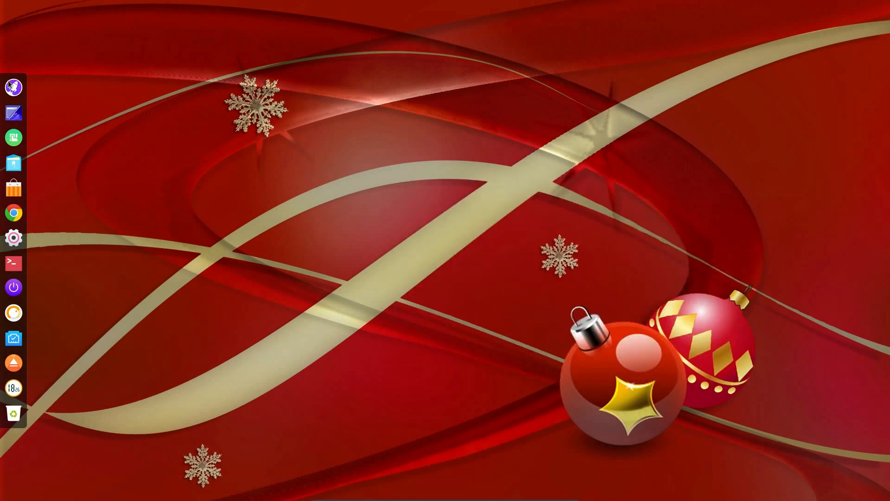
mouse_move(14, 86)
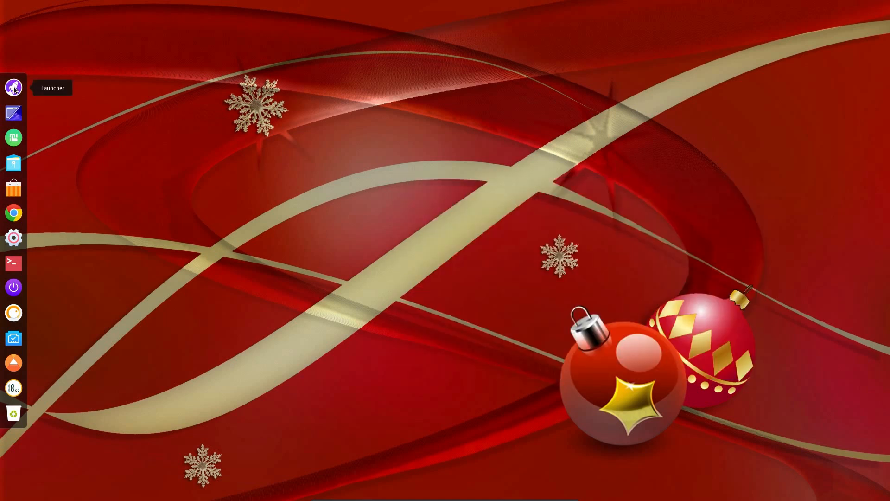
mouse_move(64, 109)
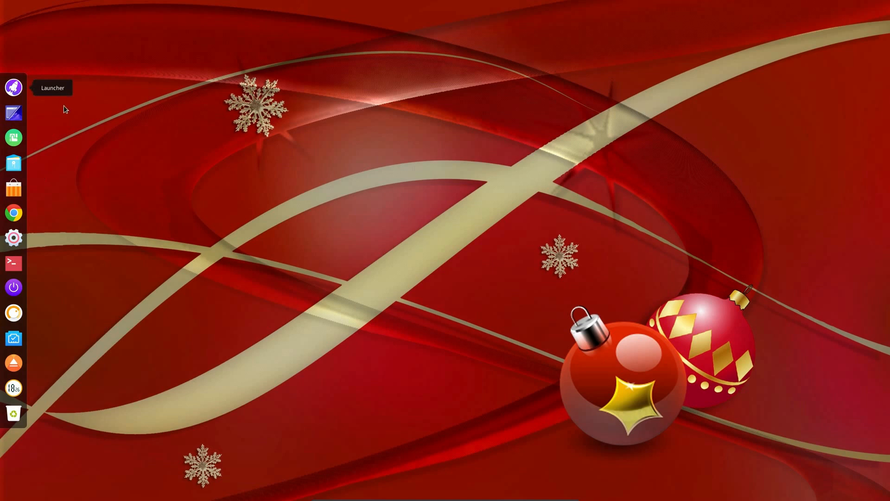
Open the app grid, check the dock's Top/Bottom/Left/Right location options, then reopen the grid.
left_click(14, 87)
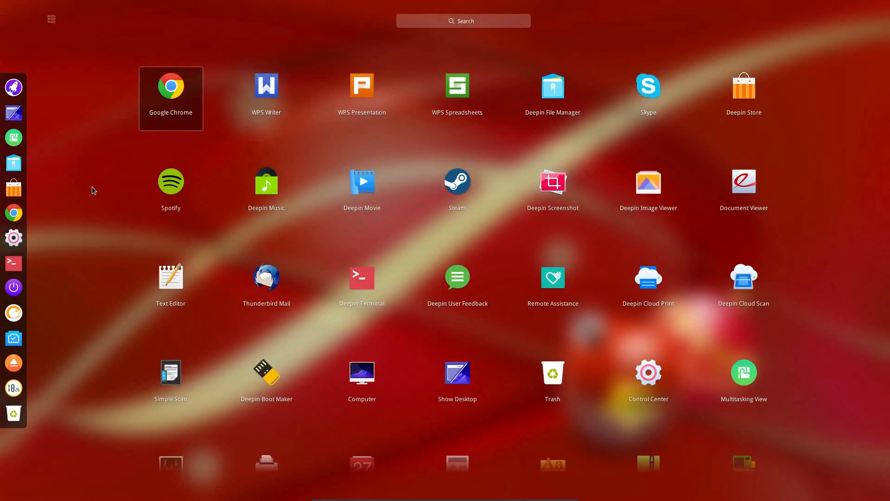
mouse_move(272, 64)
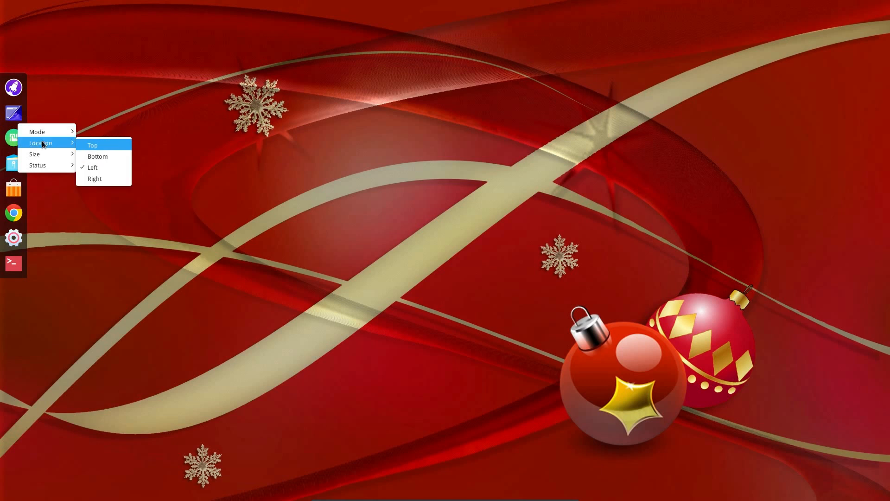
mouse_move(37, 132)
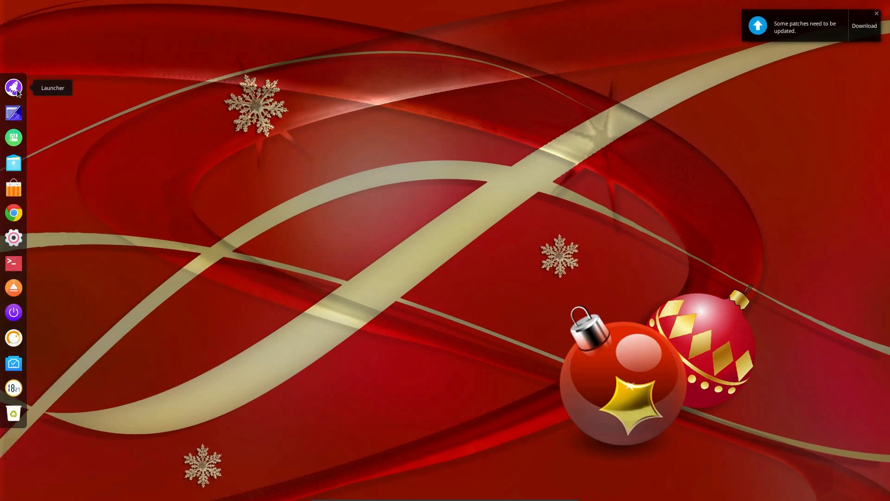
left_click(14, 88)
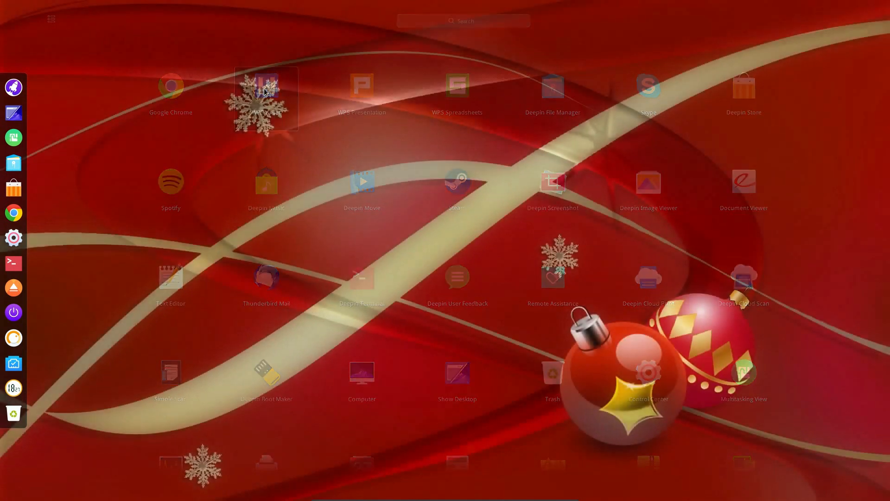
Launch WPS Writer and close the System Check dialog to reach Online Templates.
double_click(267, 91)
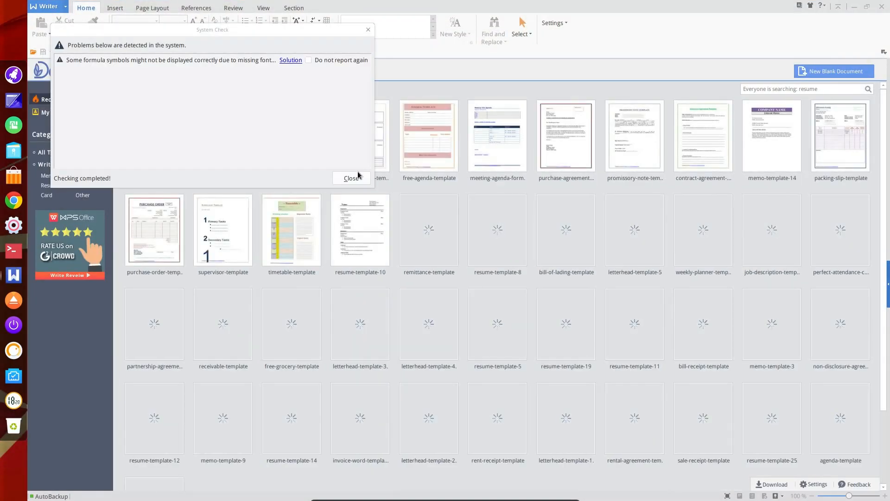
left_click(351, 178)
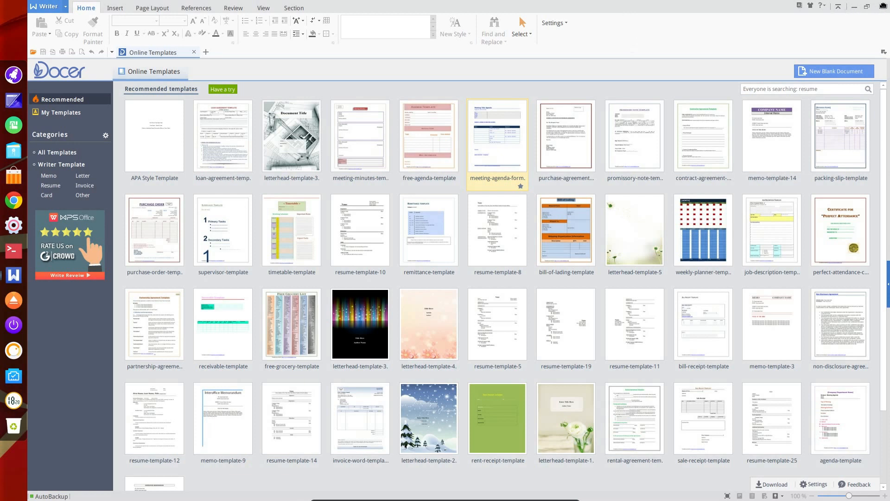
mouse_move(520, 106)
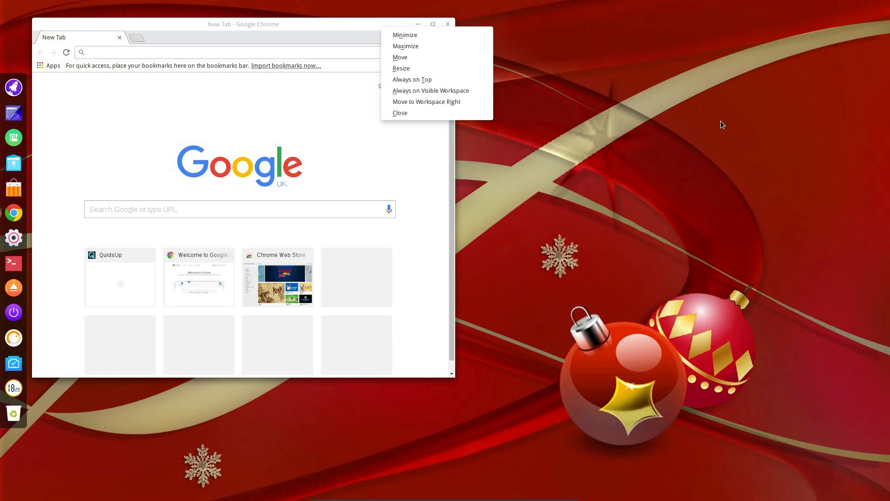
mouse_move(327, 142)
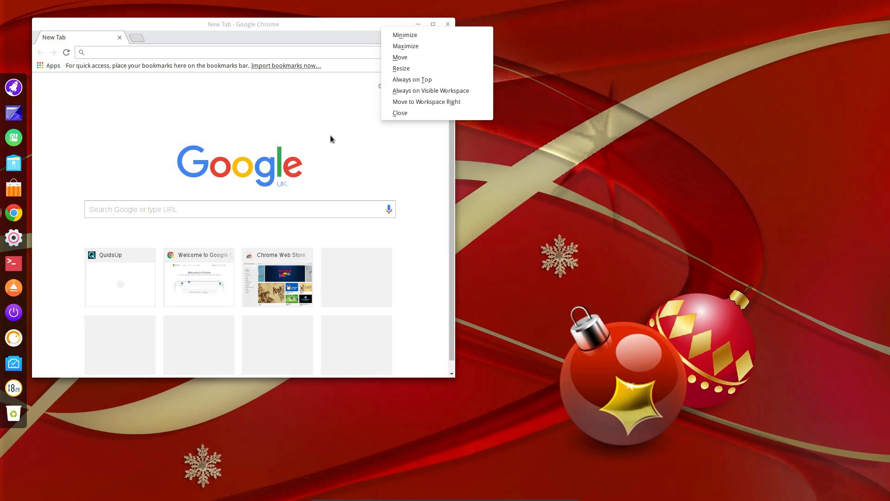
mouse_move(22, 291)
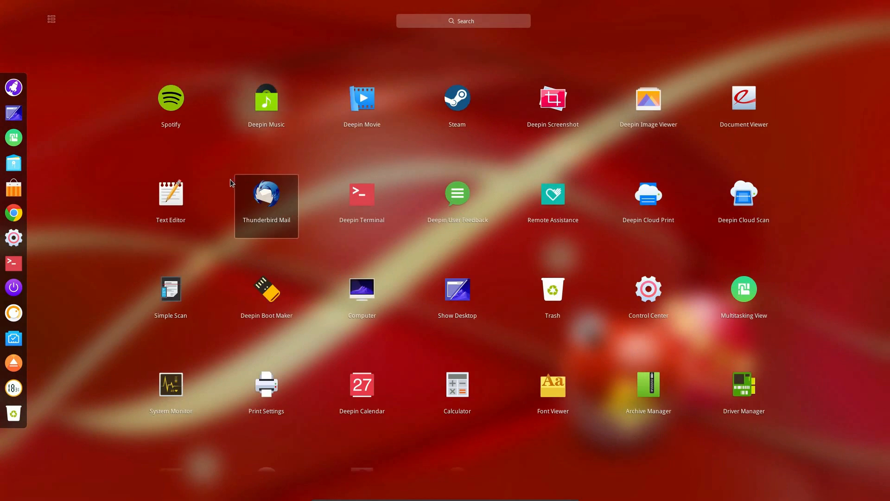
mouse_move(361, 301)
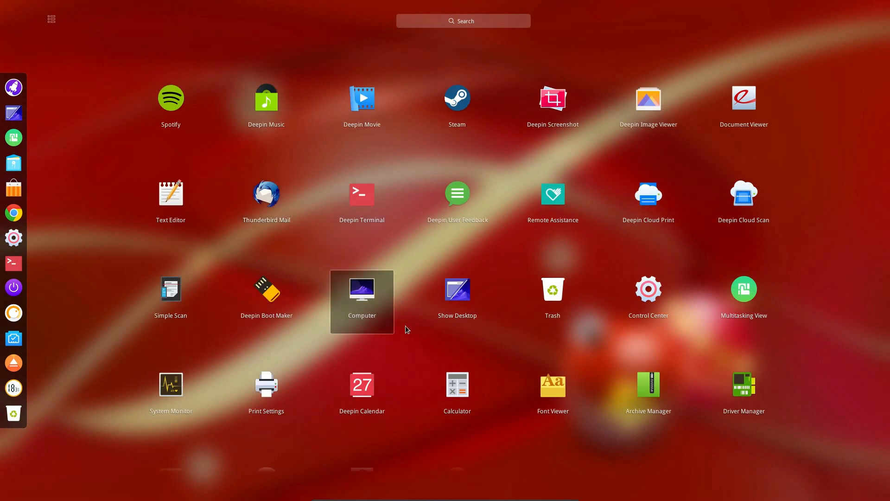
Scroll the Launcher grid, focus the search box, and launch Deepin Music.
scroll("down", 3)
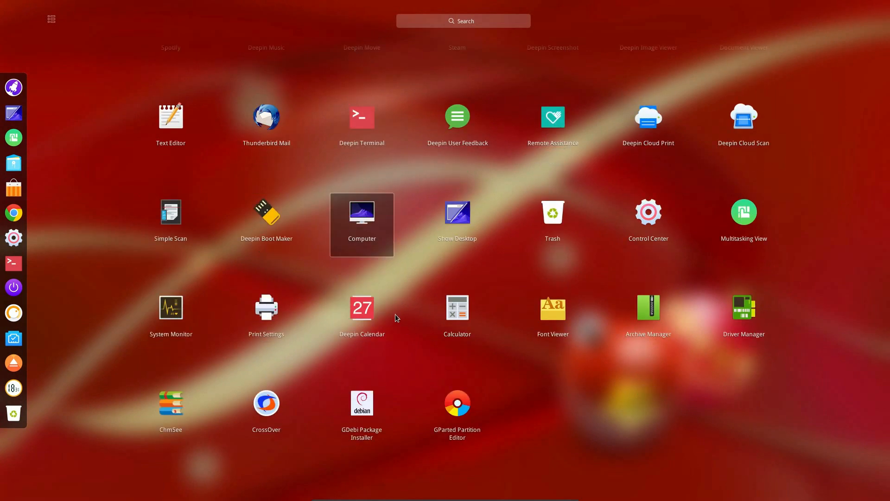
left_click(462, 21)
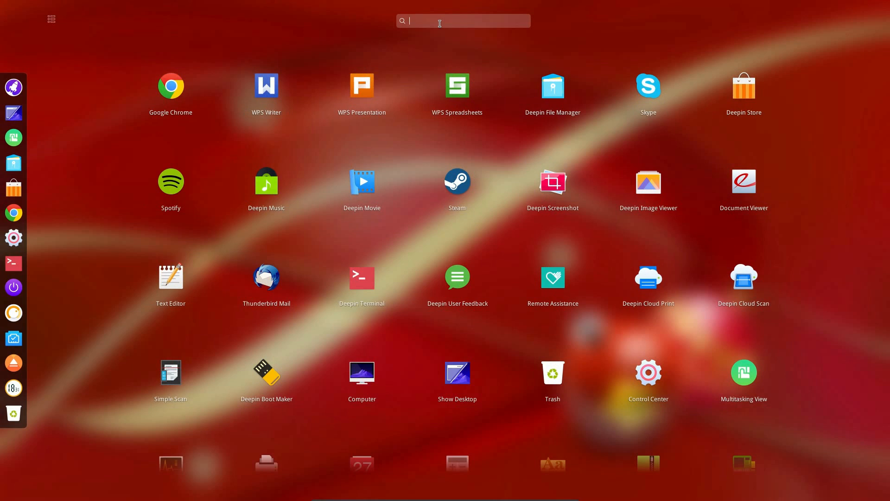
left_click(266, 181)
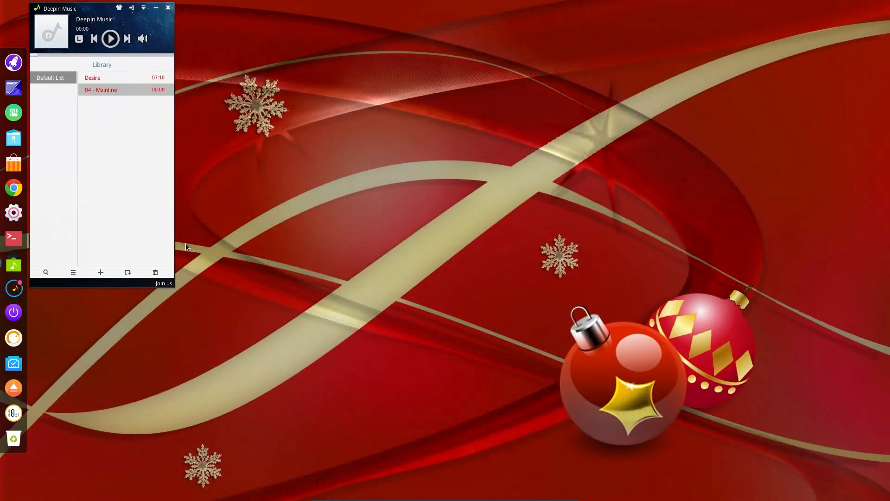
Show Deepin Music's dock quick actions: next, play/pause, previous and close.
right_click(13, 264)
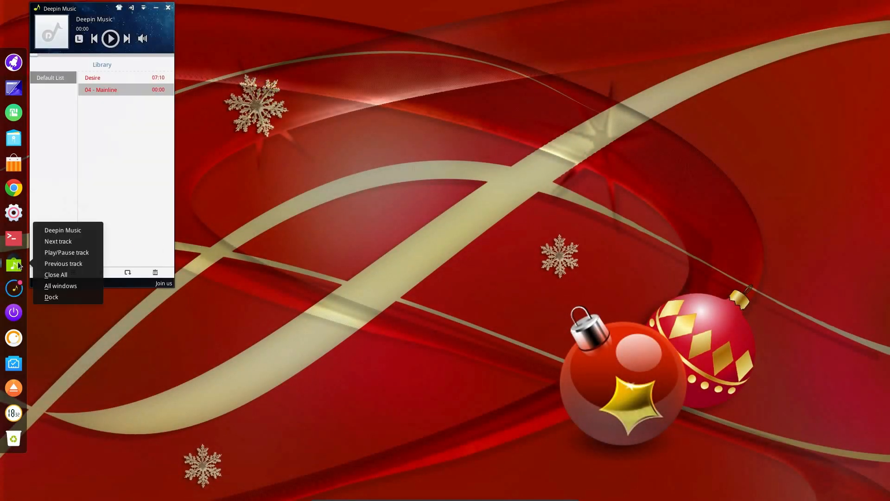
mouse_move(58, 241)
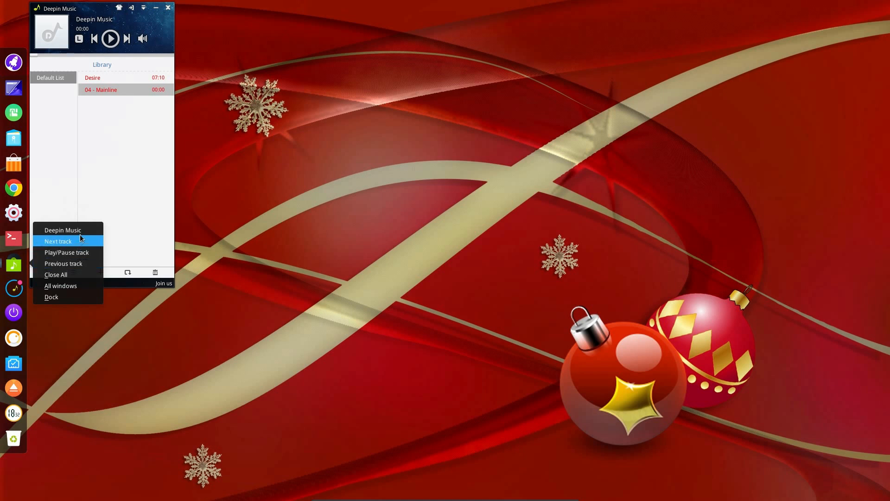
mouse_move(66, 252)
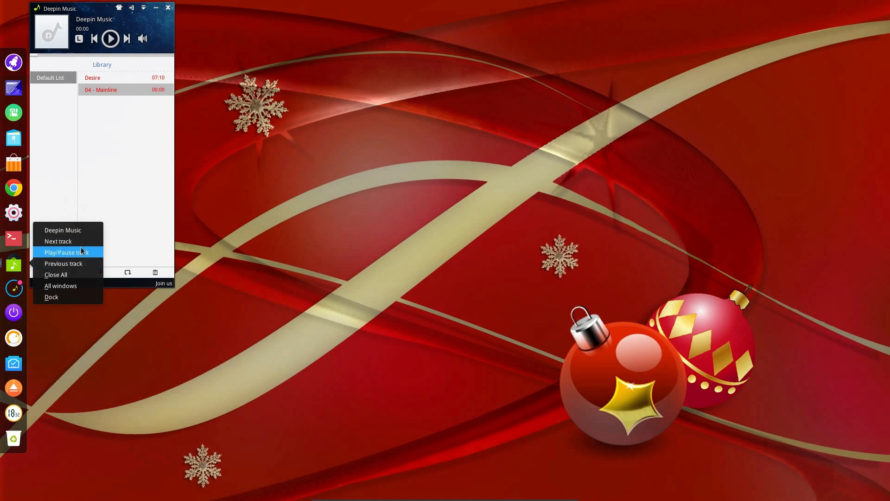
mouse_move(74, 286)
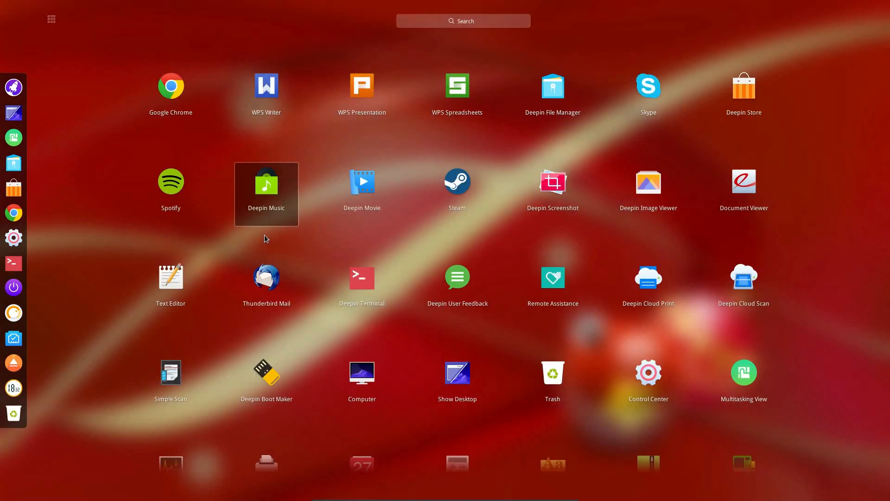
mouse_move(723, 103)
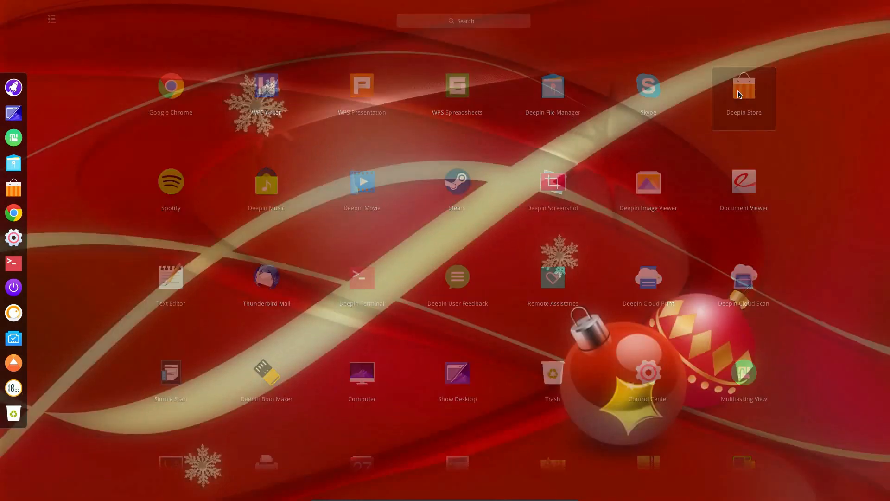
Launch Deepin Store from the app grid, view its home page, then close it.
left_click(743, 86)
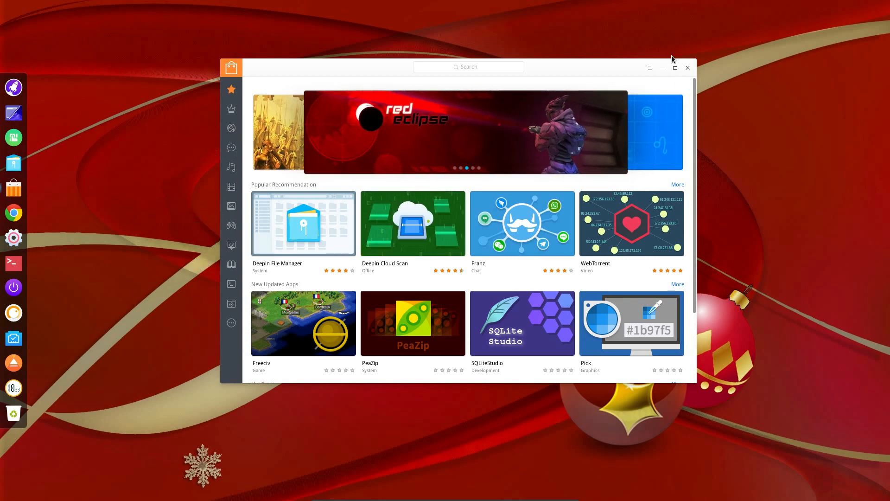
left_click(687, 67)
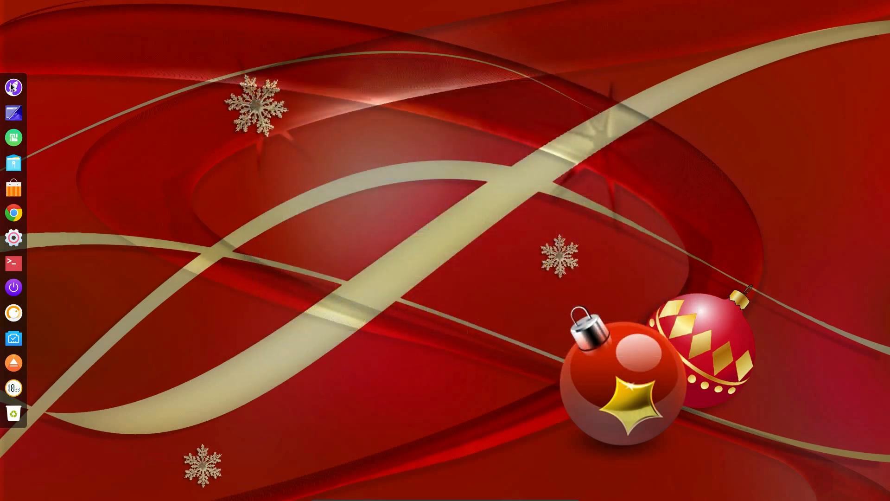
left_click(13, 88)
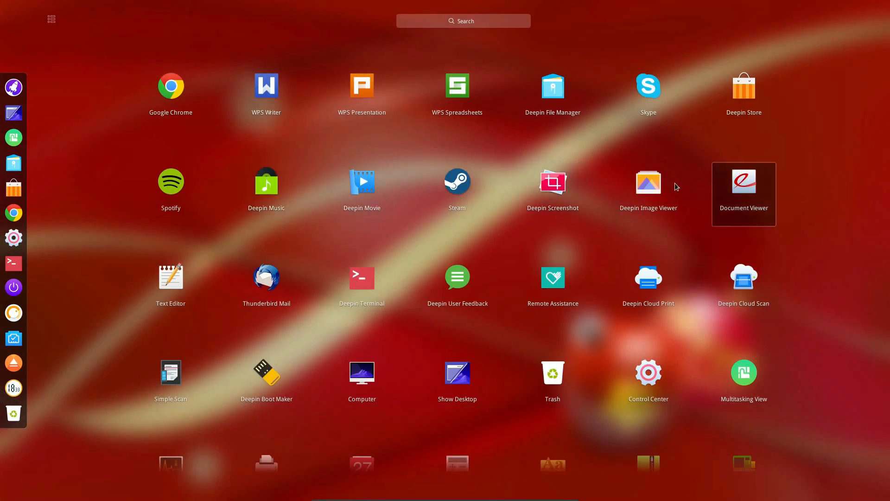
mouse_move(743, 288)
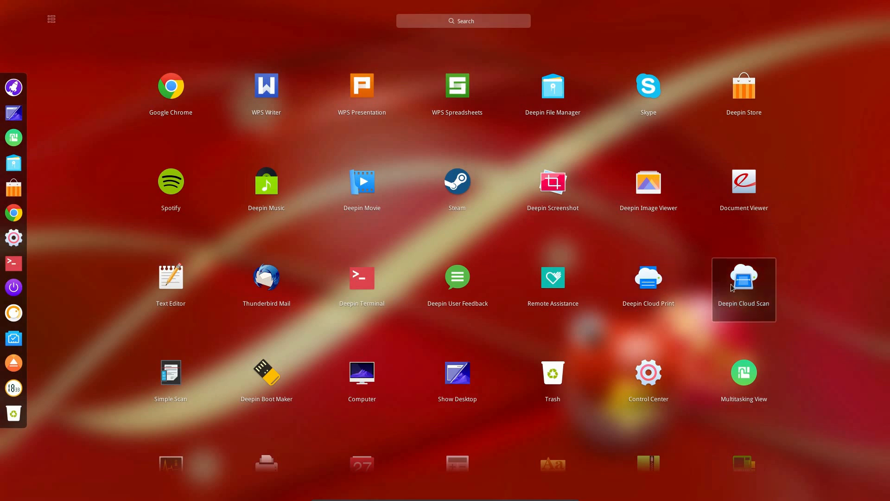
mouse_move(827, 356)
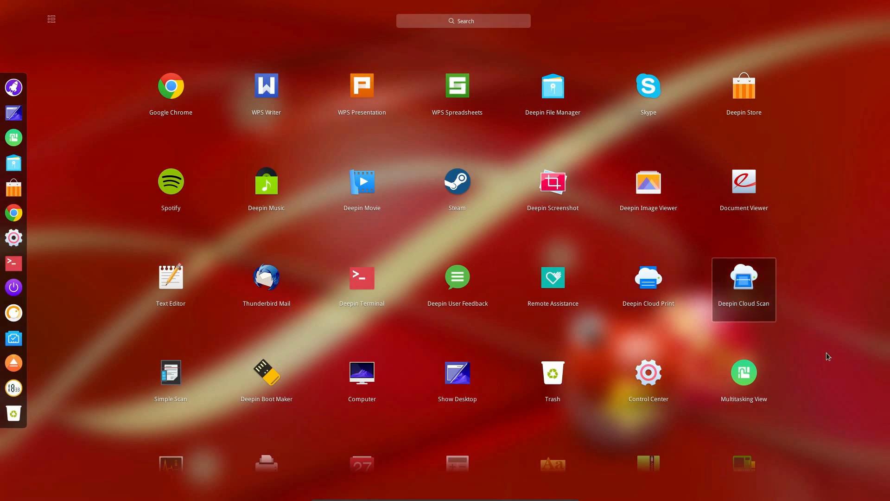
mouse_move(743, 384)
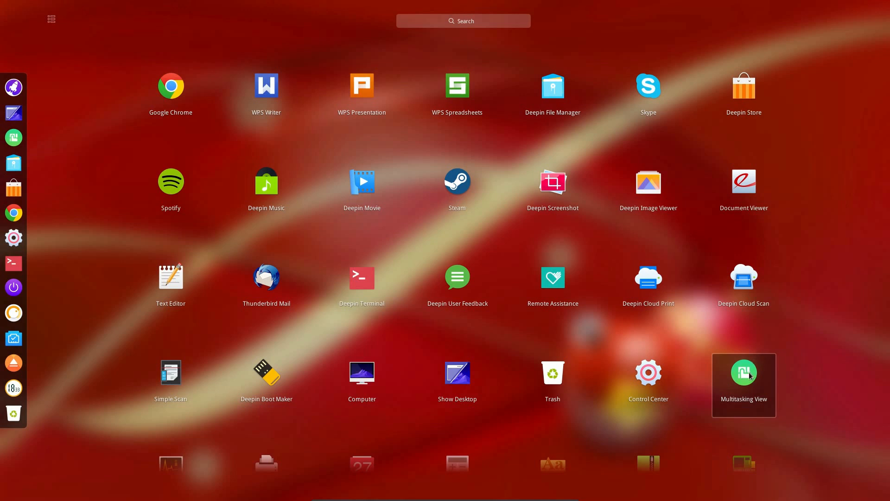
left_click(743, 372)
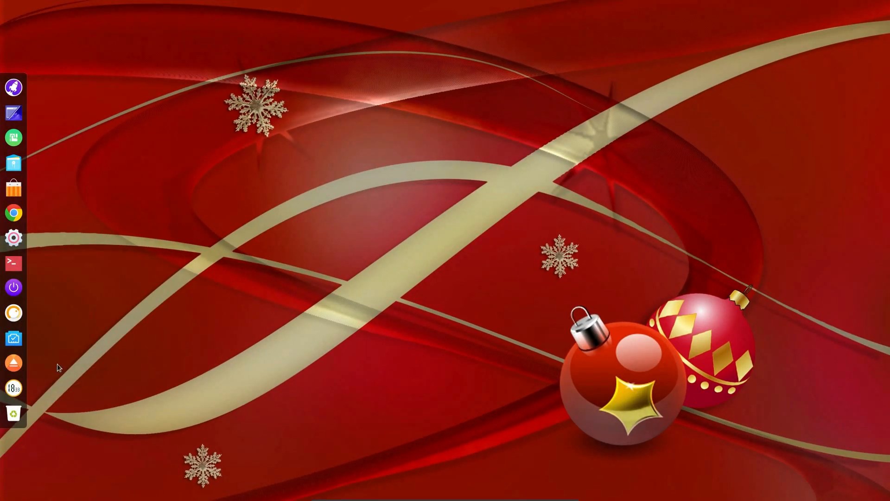
right_click(404, 251)
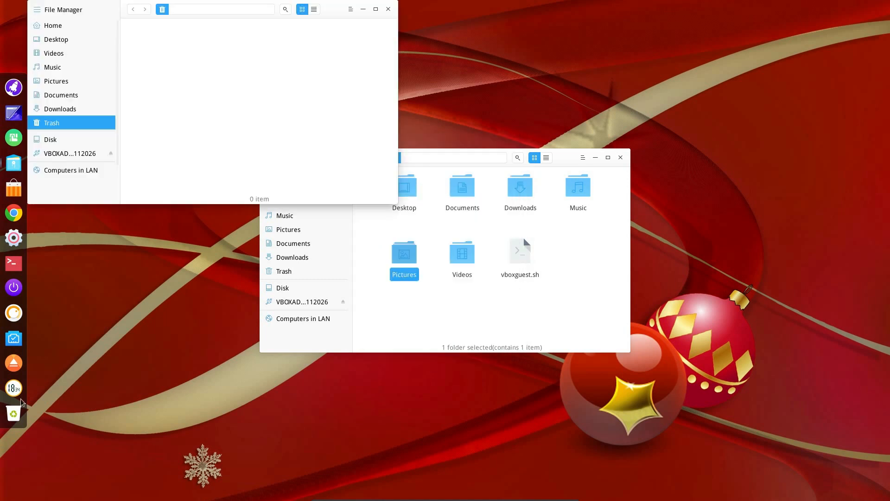
mouse_move(83, 120)
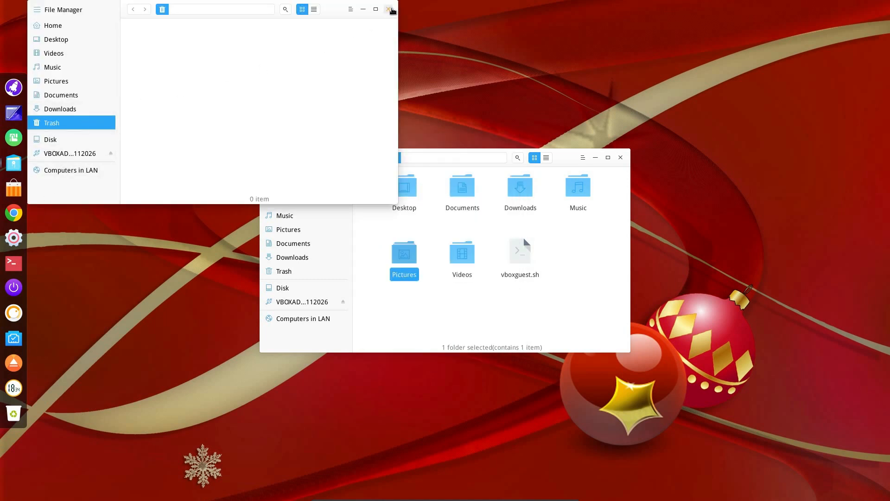
left_click(390, 9)
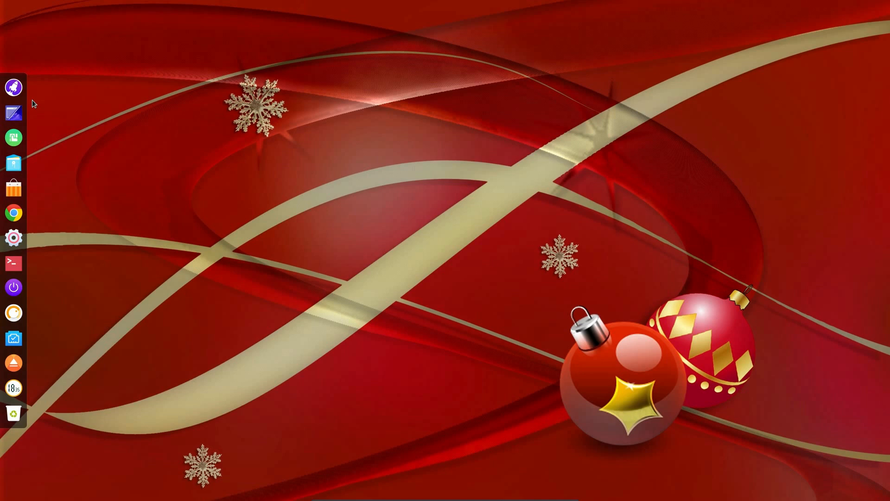
Launch System Monitor by searching "s" in the launcher, showing its Resources tab.
left_click(13, 87)
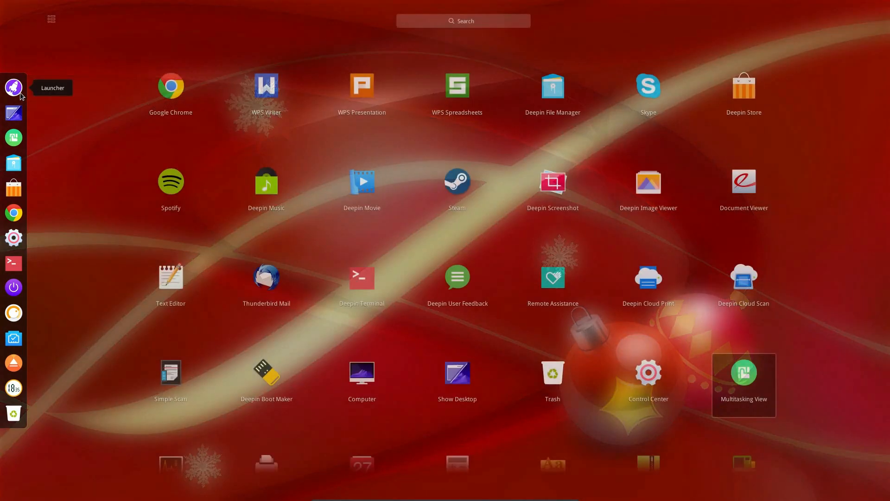
type("s")
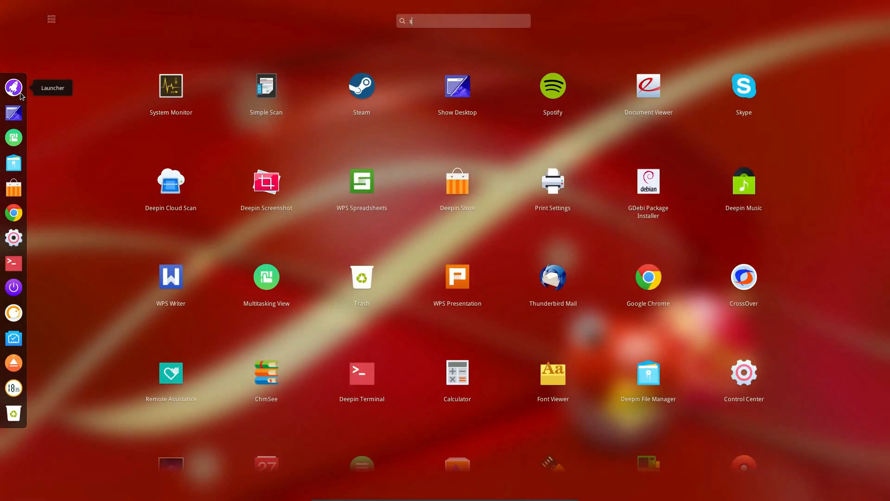
left_click(170, 86)
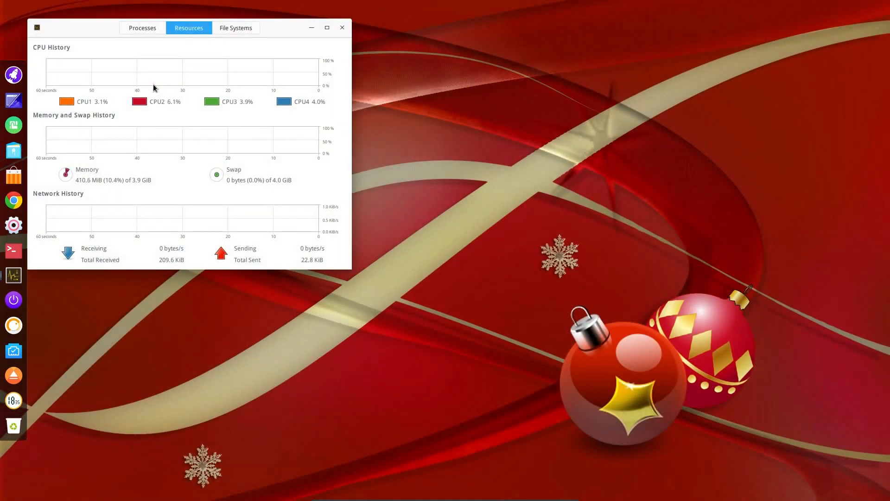
mouse_move(411, 47)
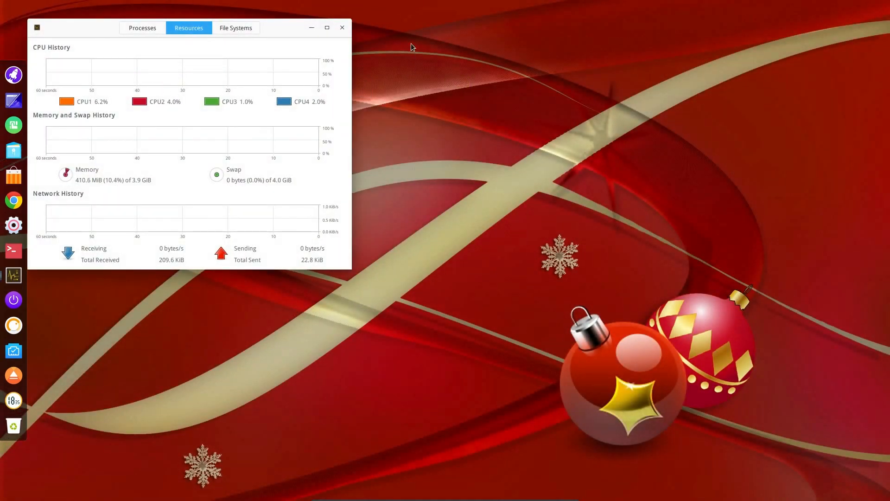